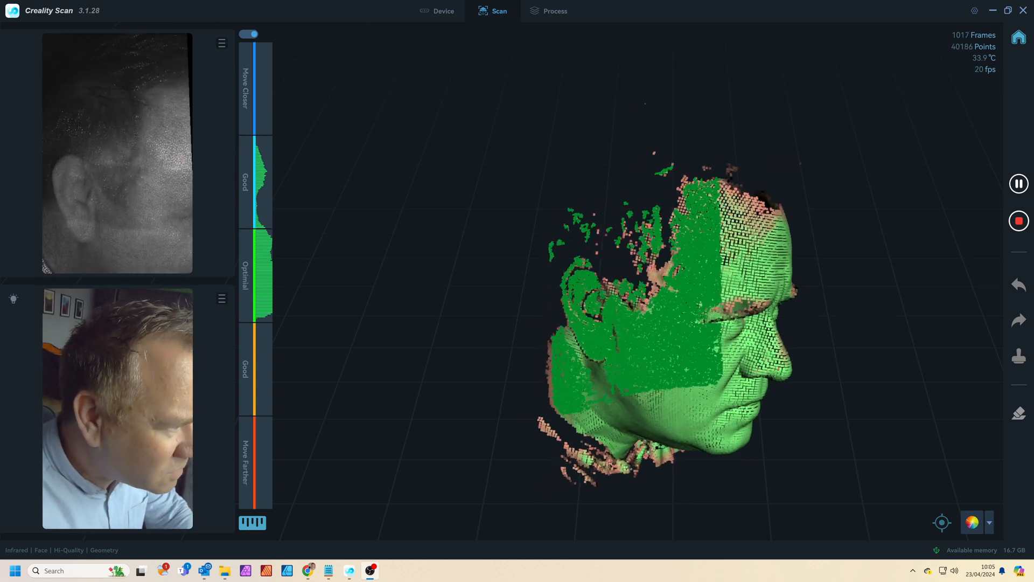
Step: Stop capturing the head scan so the textured Scan_1 mesh can be processed
left_click(556, 11)
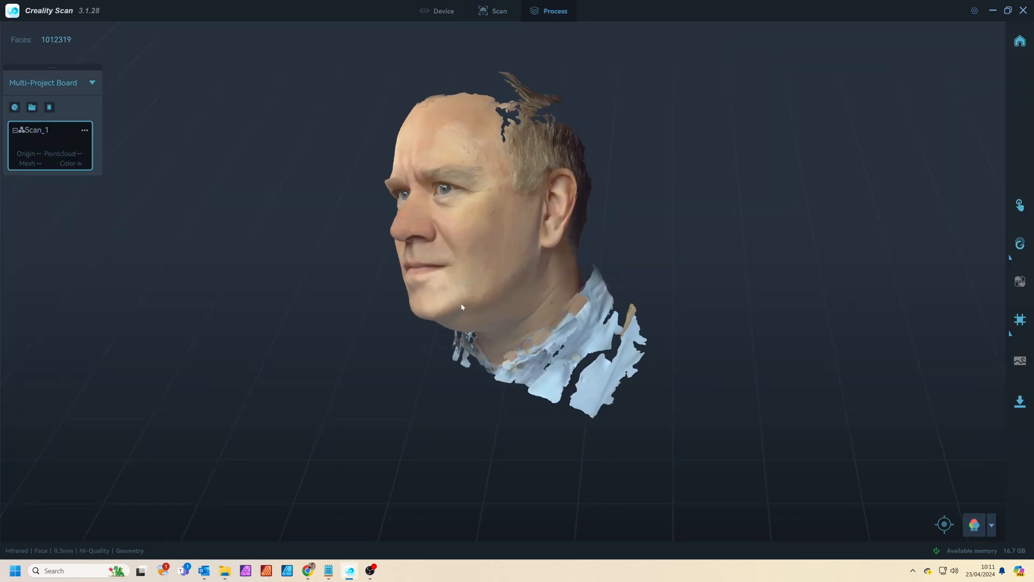
Step: Scale the imported Leo Body scan down to about 0.108 in the bookstore street scene
left_click_drag(462, 307, 663, 286)
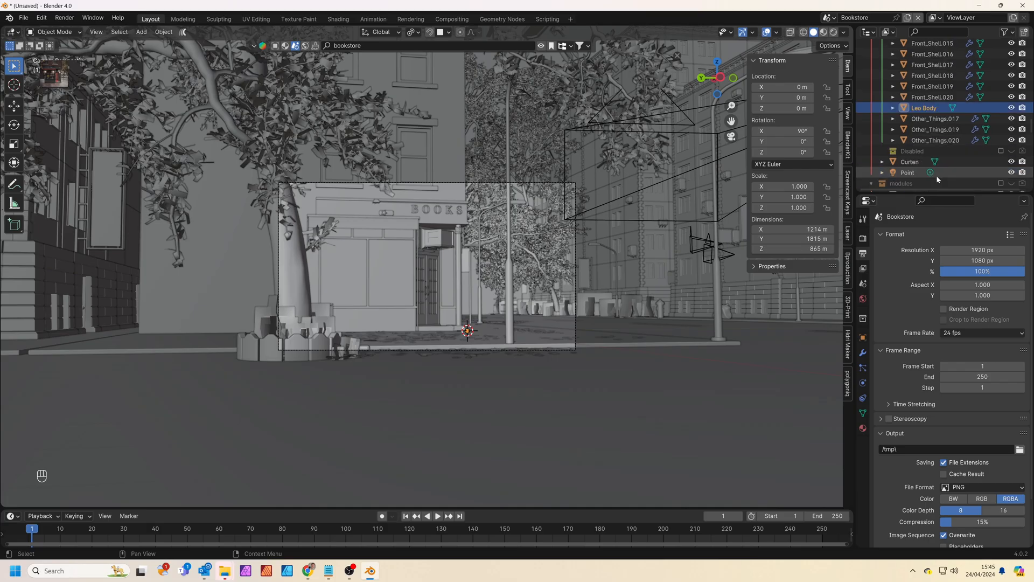
key("s")
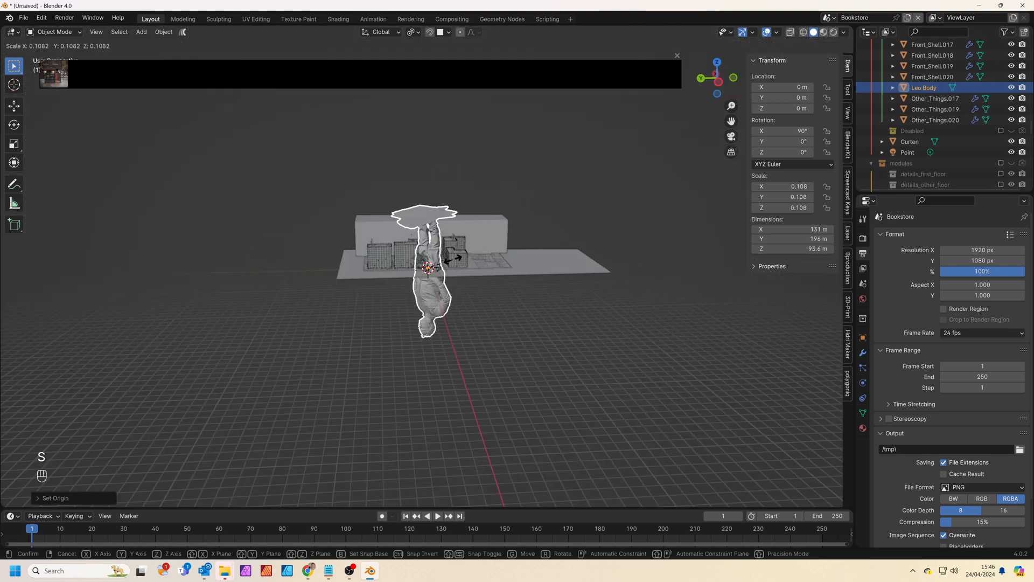